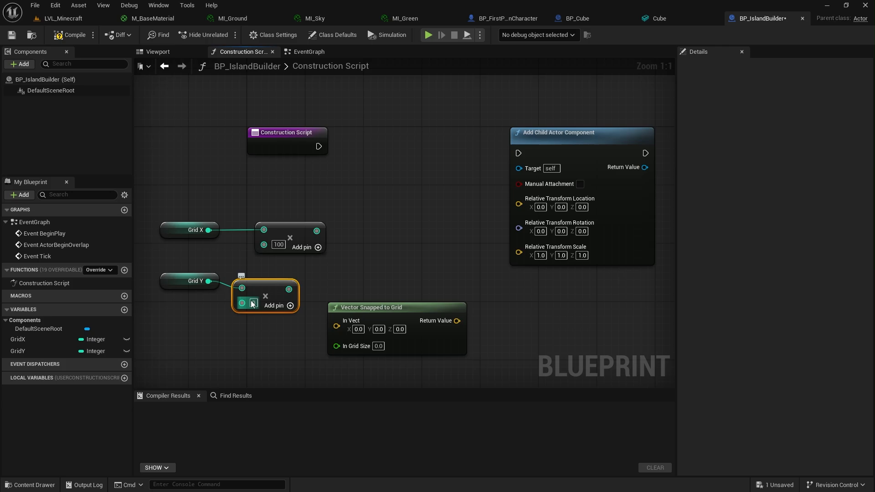
scroll(down, 3)
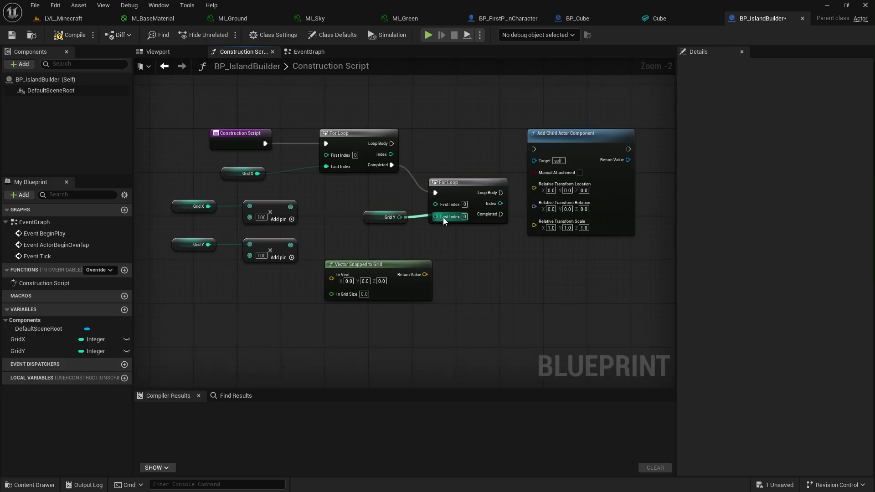